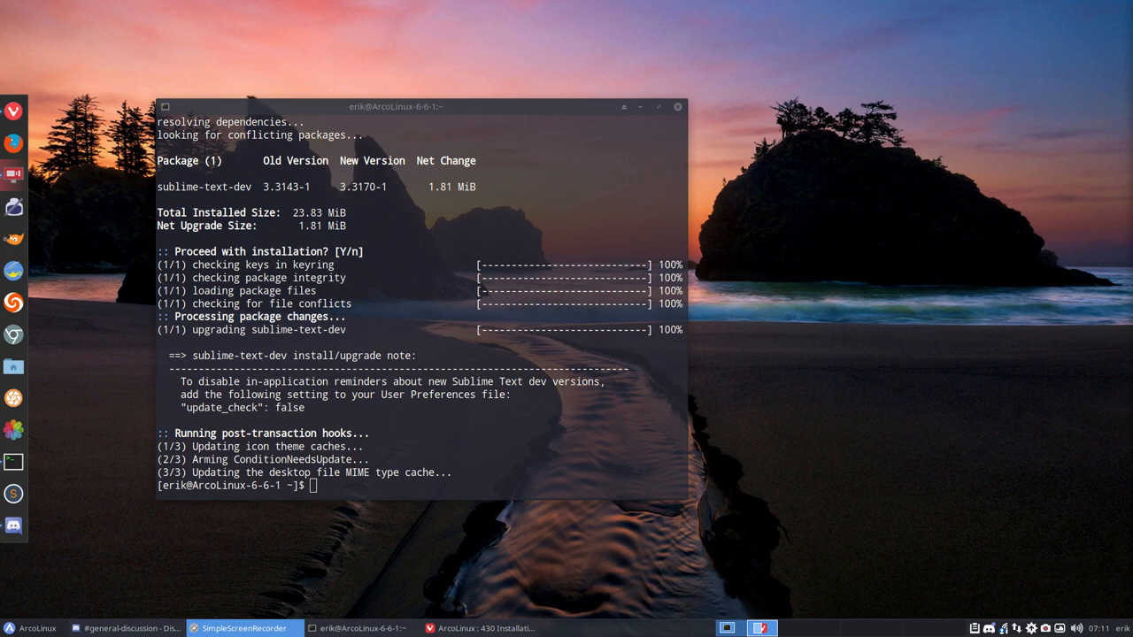
# Dismiss the Terminal upgrade output so the desktop is showing
pyautogui.click(1091, 627)
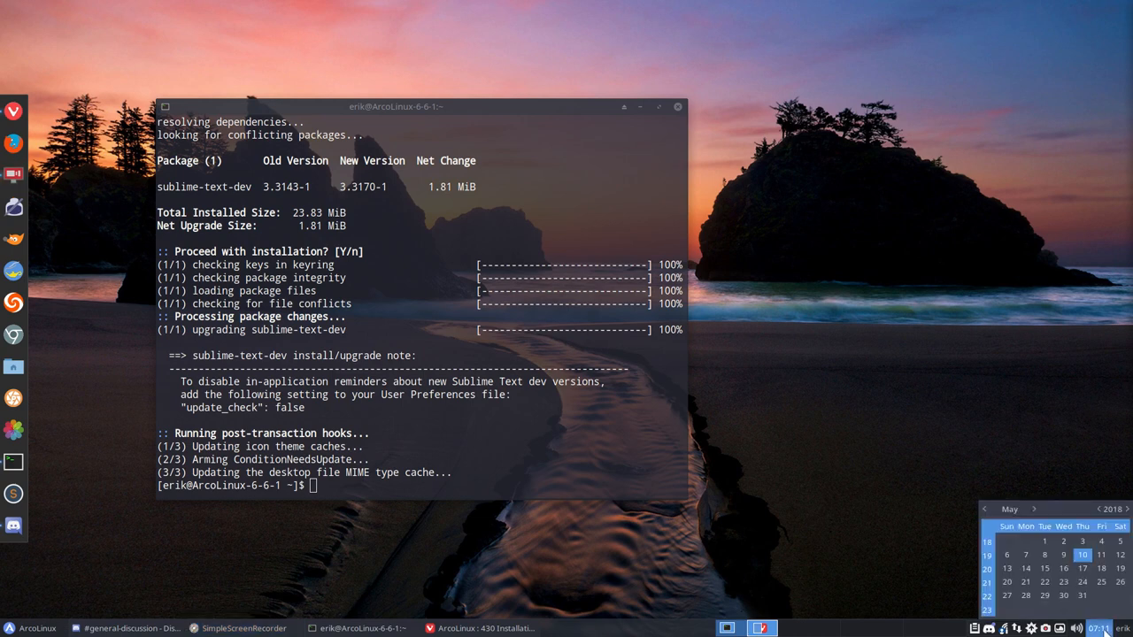
pyautogui.moveTo(358, 282)
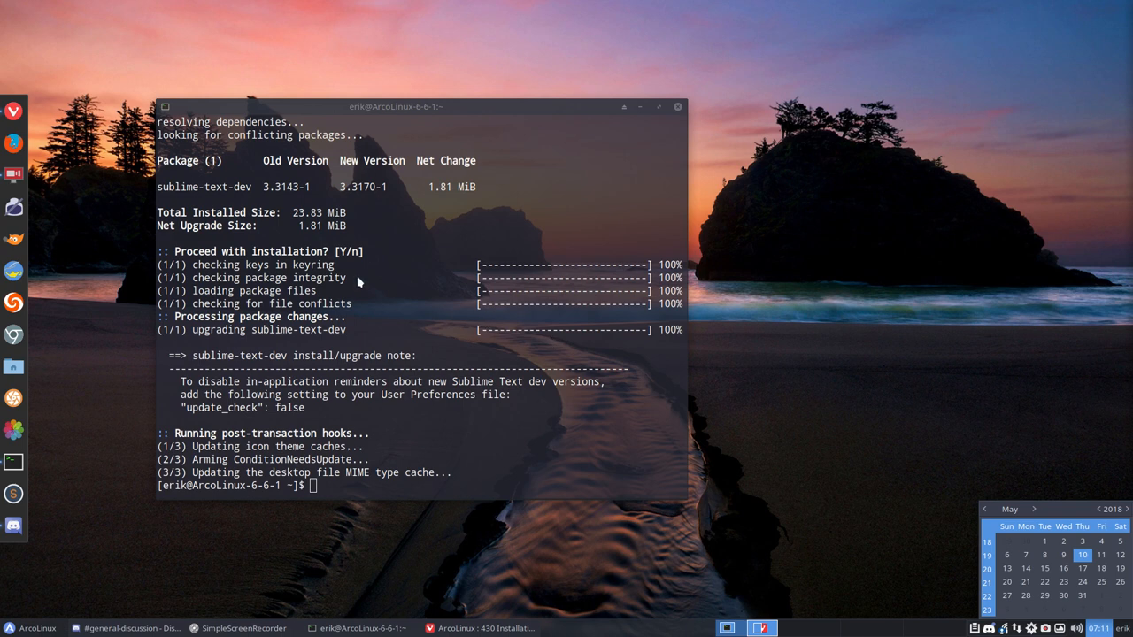
pyautogui.moveTo(248, 195)
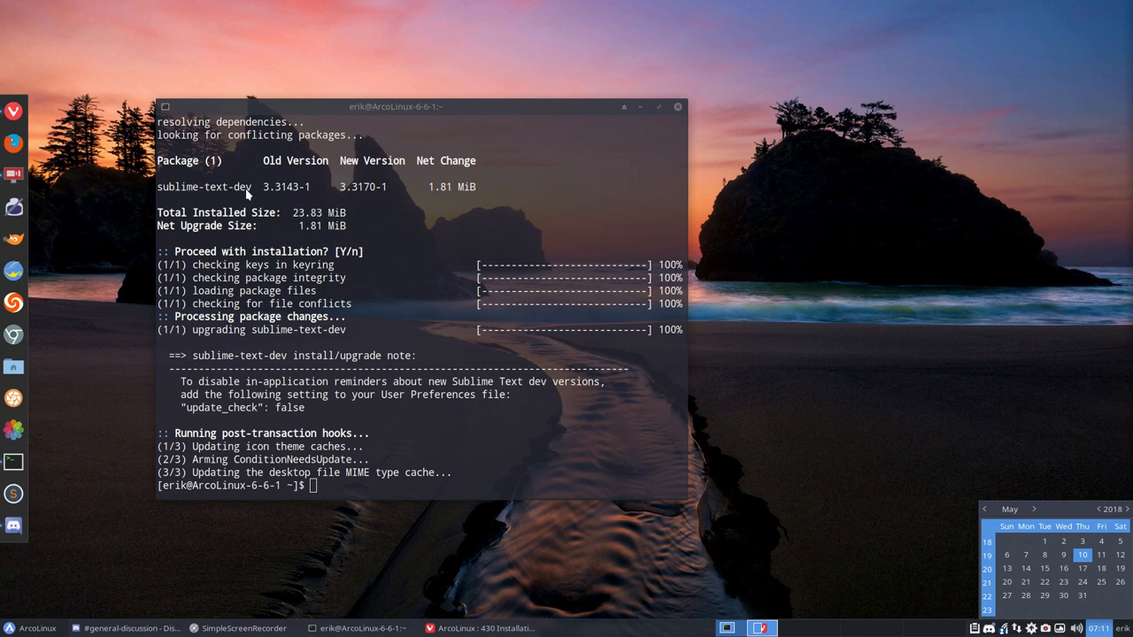
pyautogui.moveTo(256, 277)
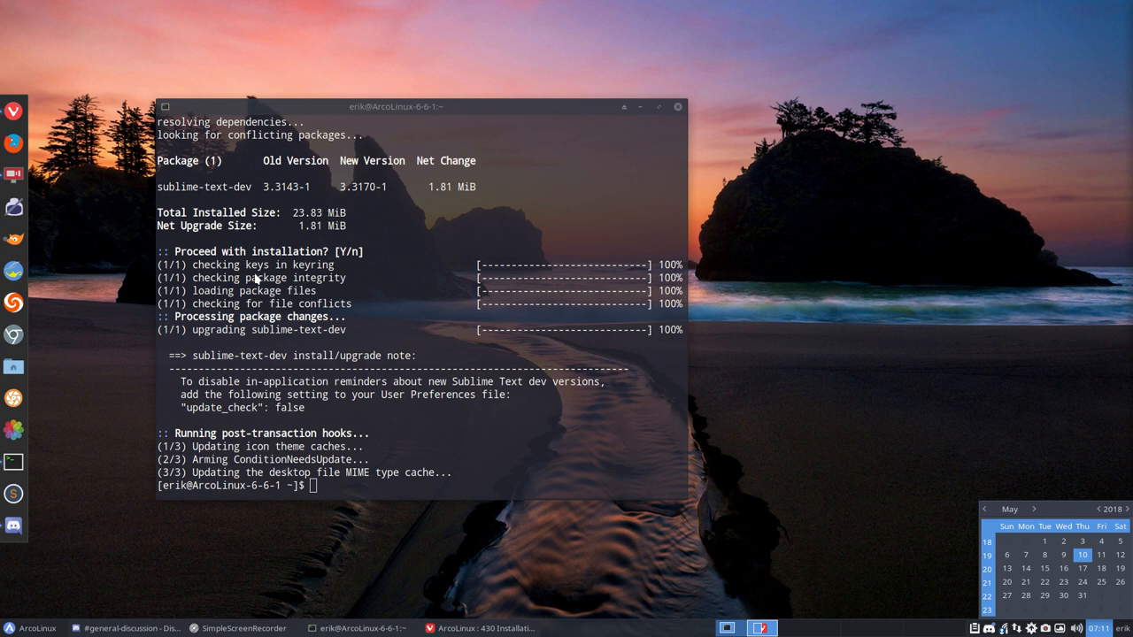
pyautogui.moveTo(315, 386)
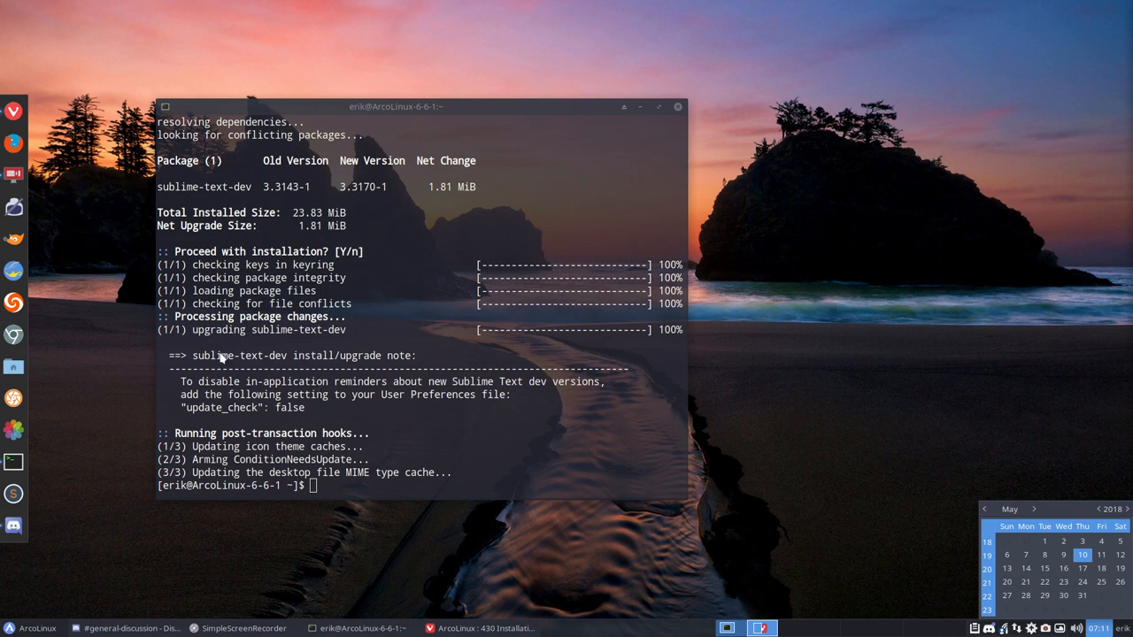
pyautogui.moveTo(326, 361)
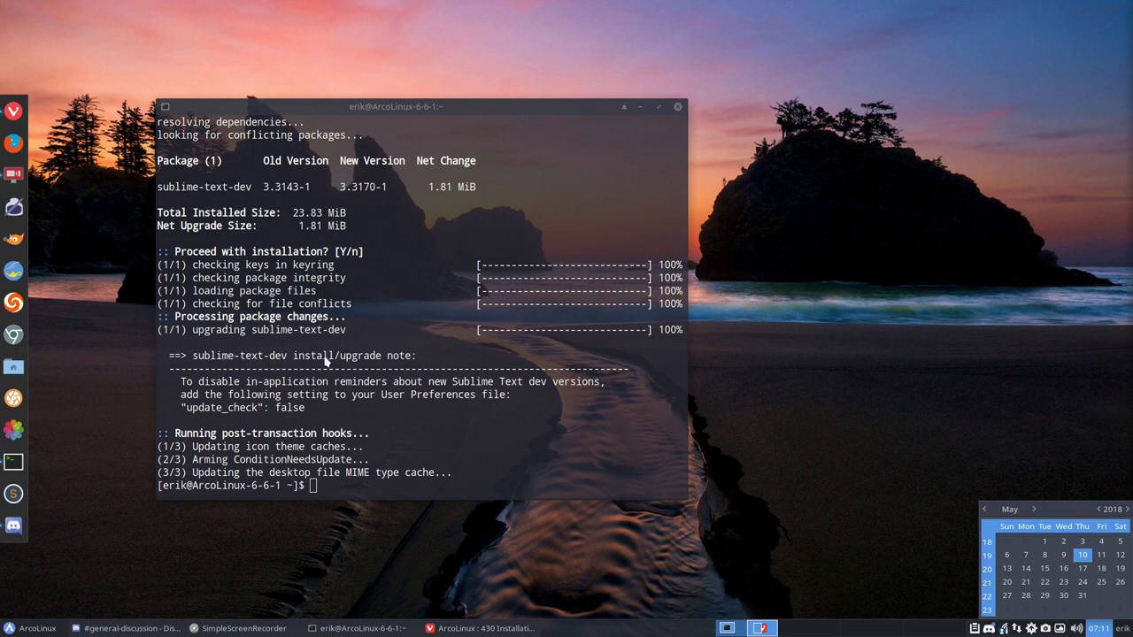
pyautogui.moveTo(273, 398)
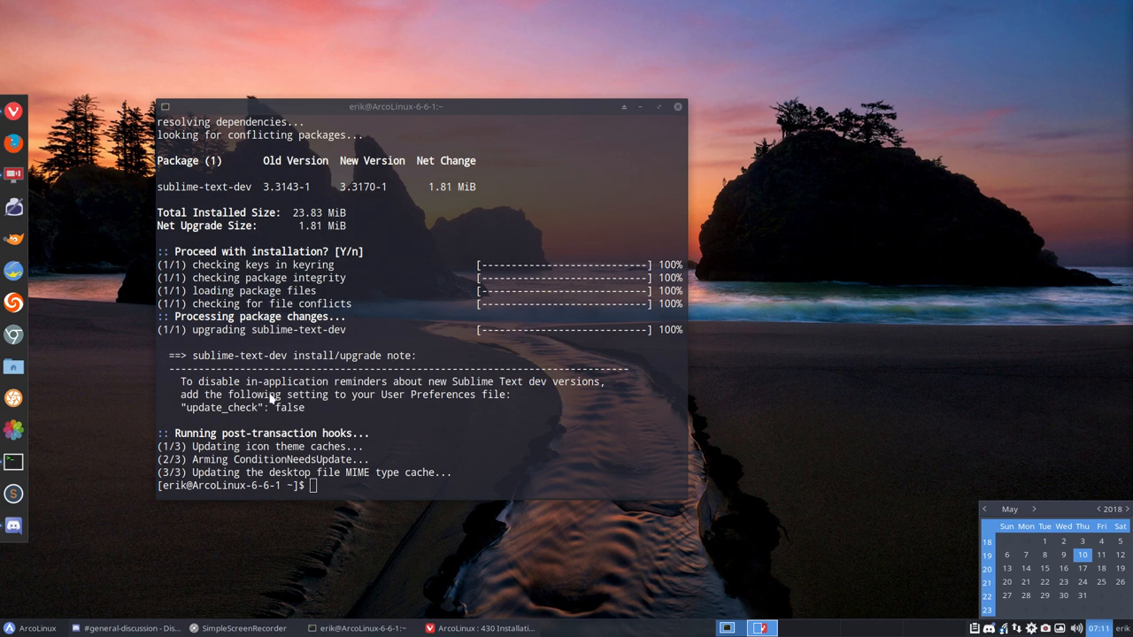
pyautogui.moveTo(496, 389)
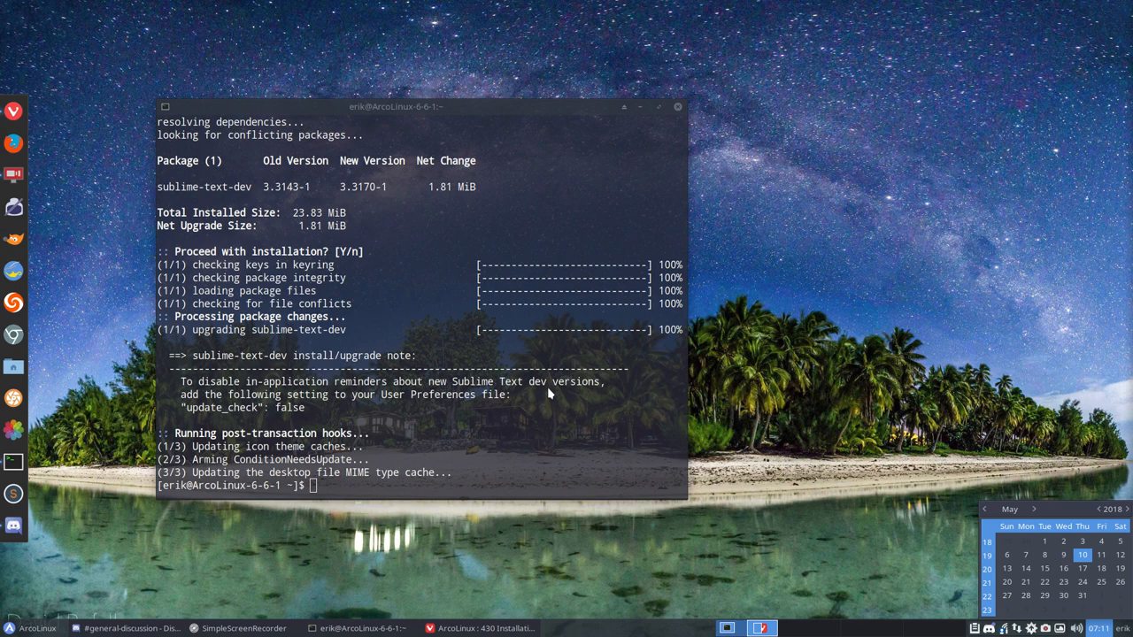
pyautogui.moveTo(434, 397)
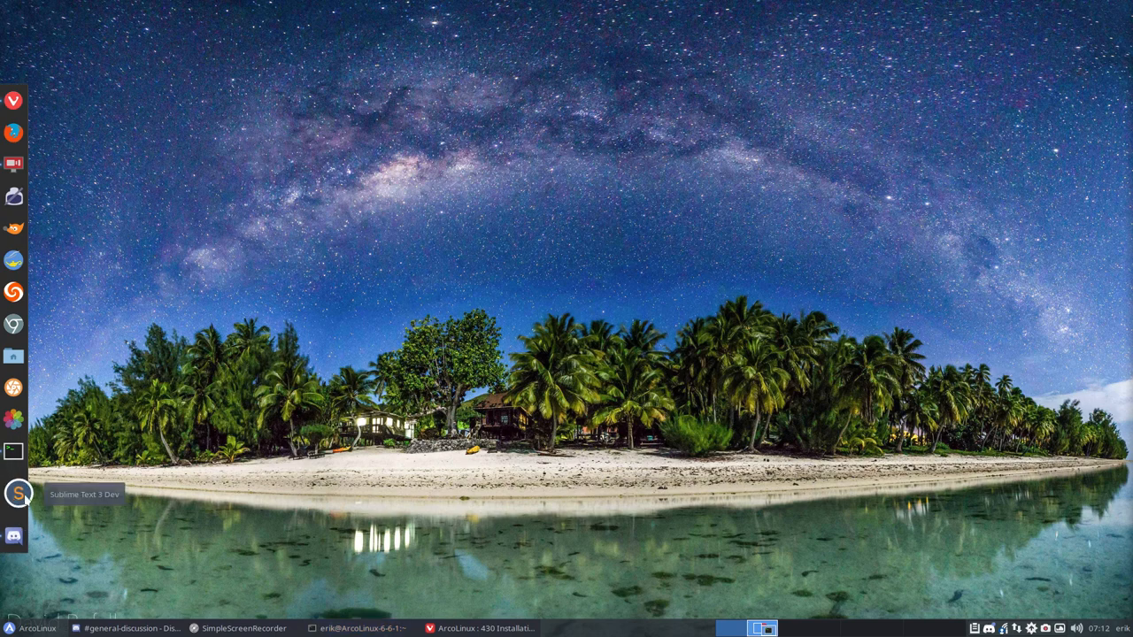
# Launch Sublime Text, bring up Preferences > Settings, and place the cursor after the font_size 21 value
pyautogui.click(248, 25)
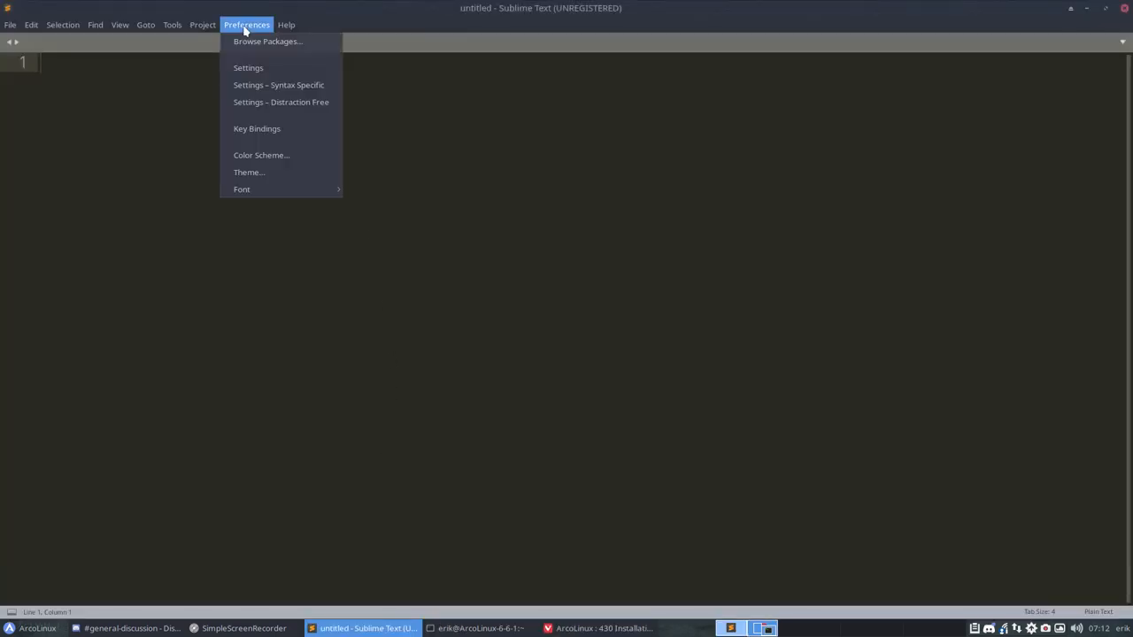
pyautogui.click(248, 67)
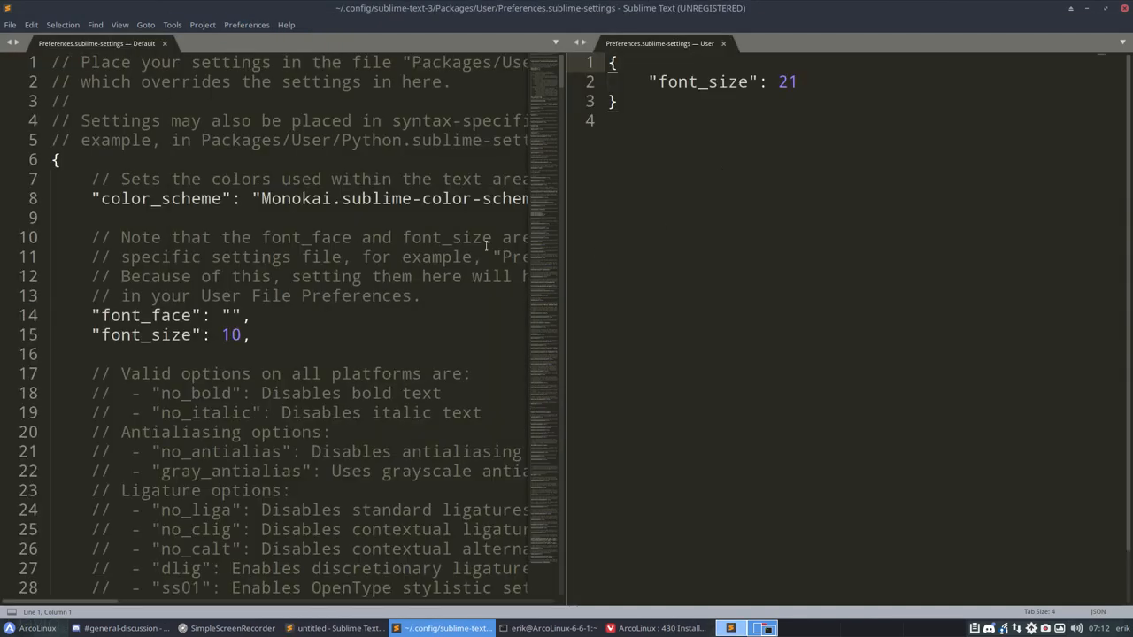
pyautogui.moveTo(95, 43)
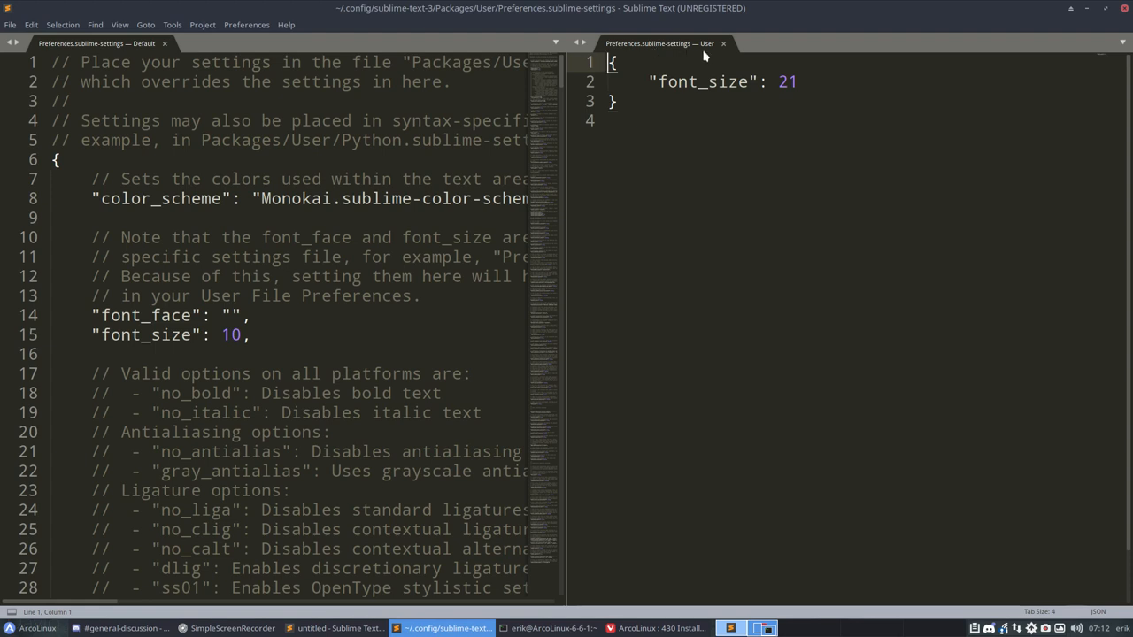
pyautogui.moveTo(857, 122)
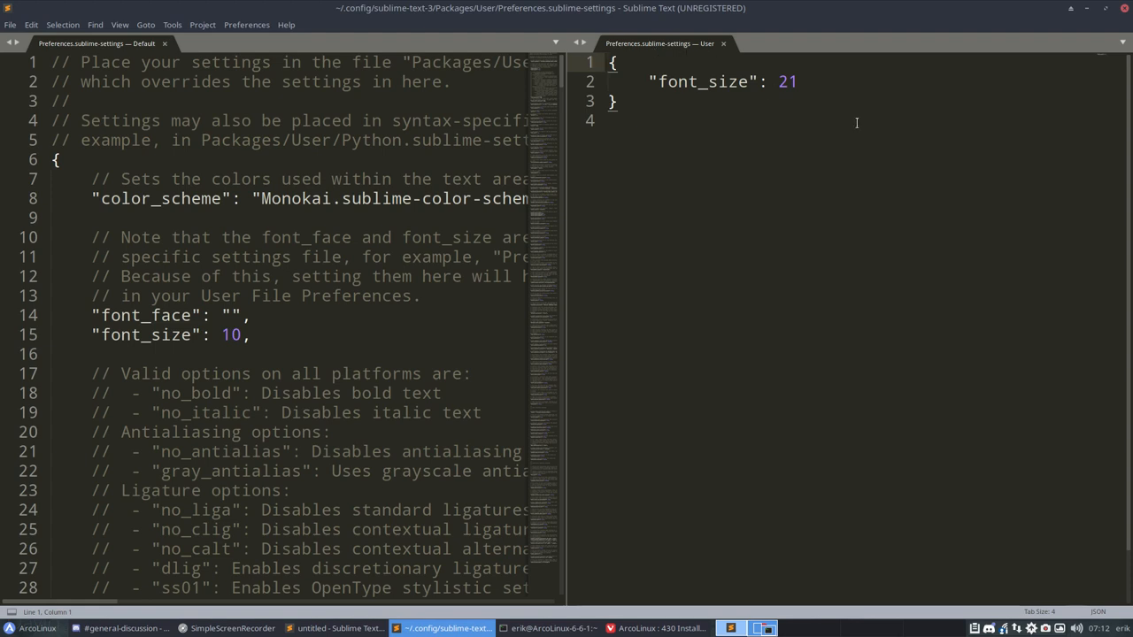
pyautogui.click(553, 629)
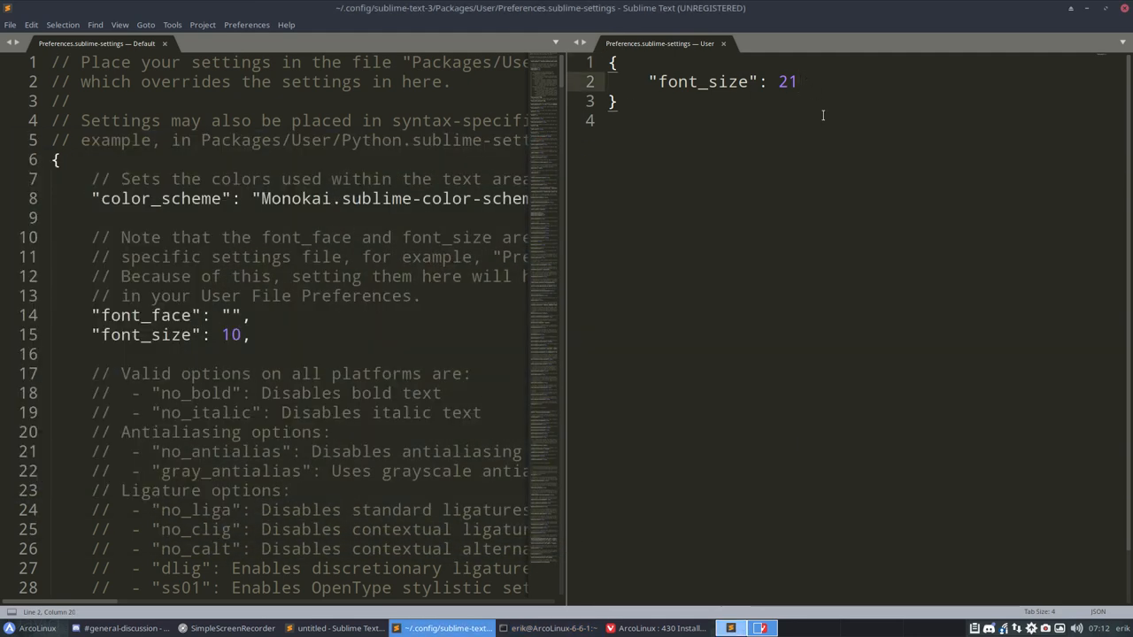
# Add a new line "update_check": false beneath the font_size setting
pyautogui.press('Return')
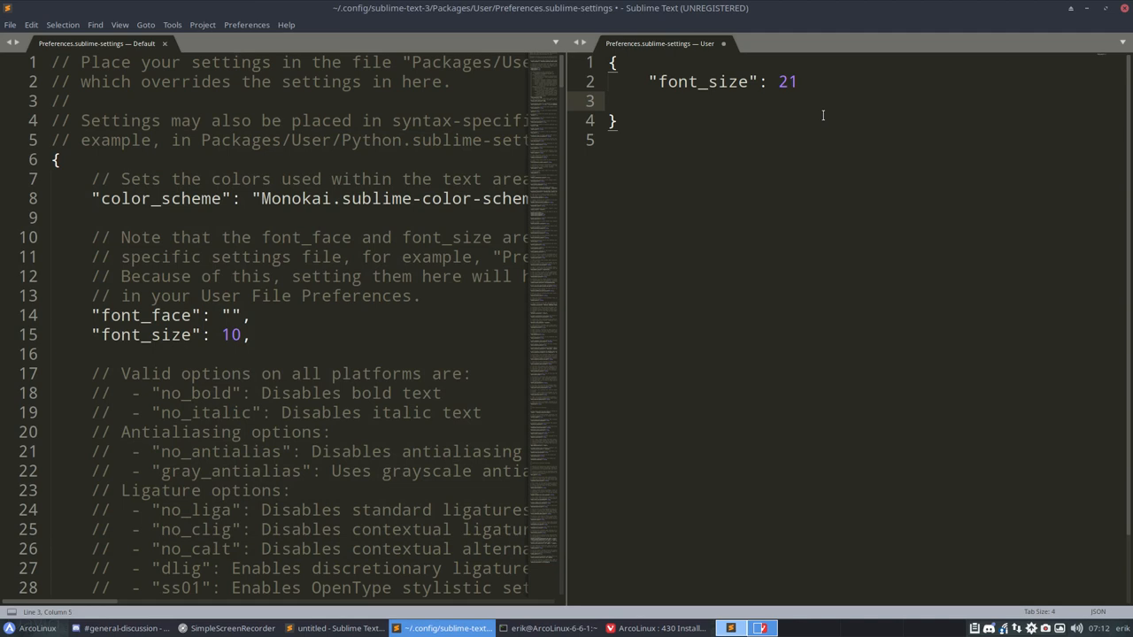
pyautogui.write('"update_check": false')
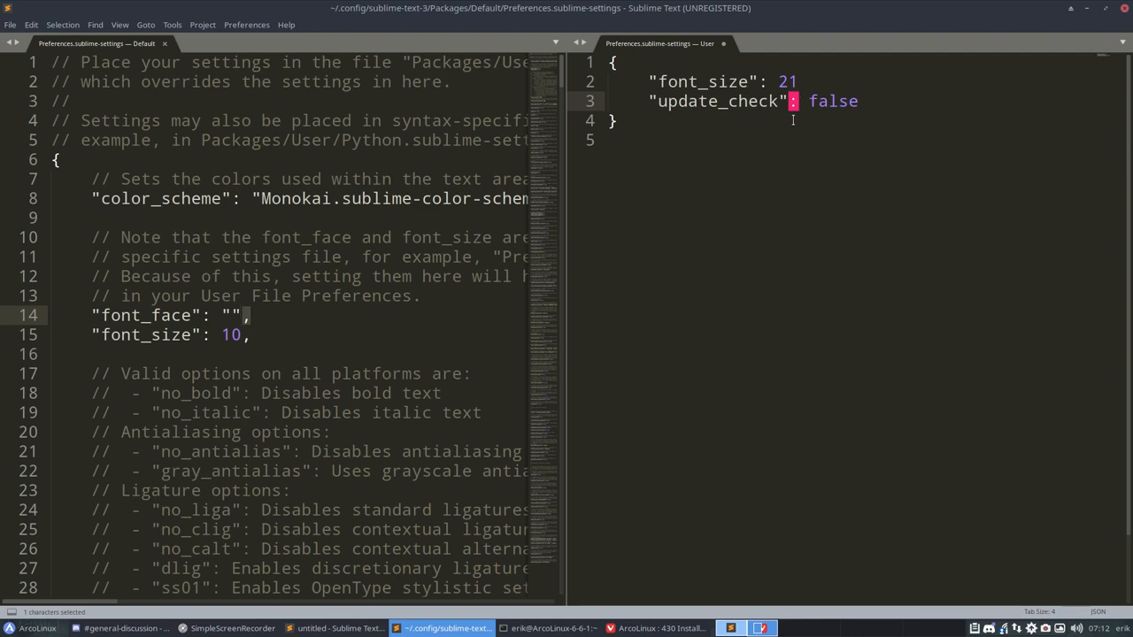
# Insert the missing comma after "font_size": 21 and save the user preferences file
pyautogui.scroll(-3)
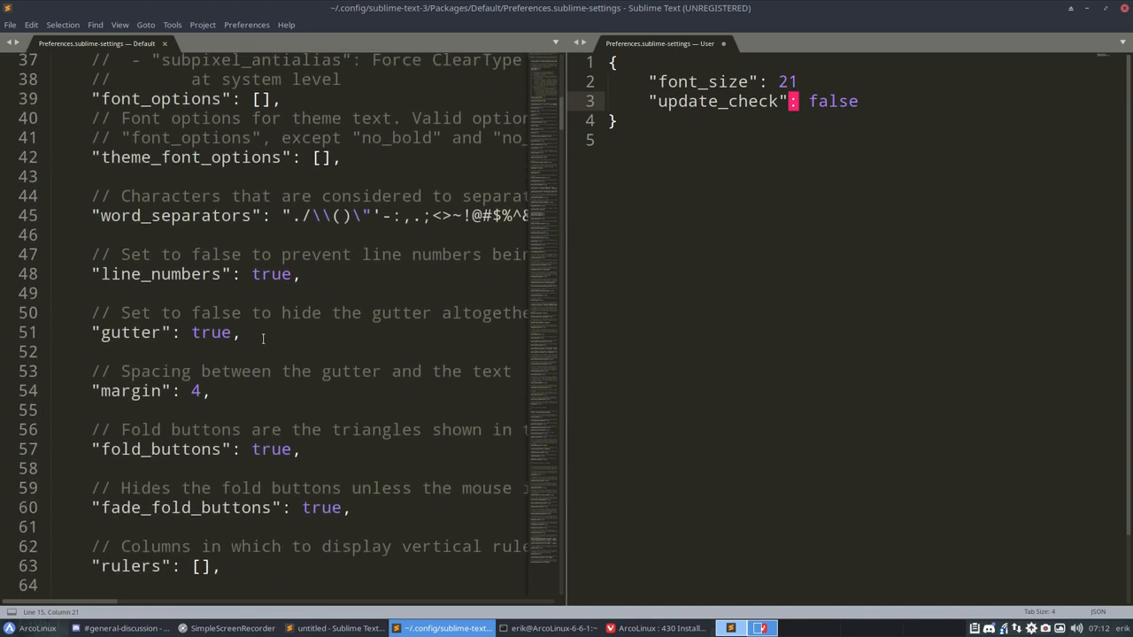
pyautogui.scroll(-3)
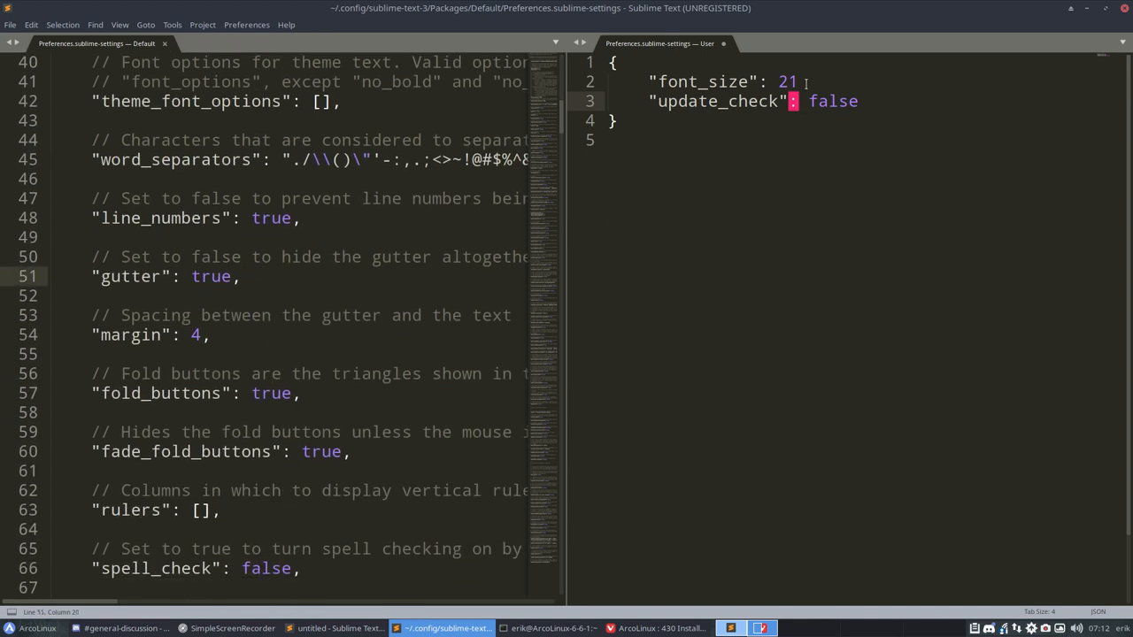
pyautogui.write(',')
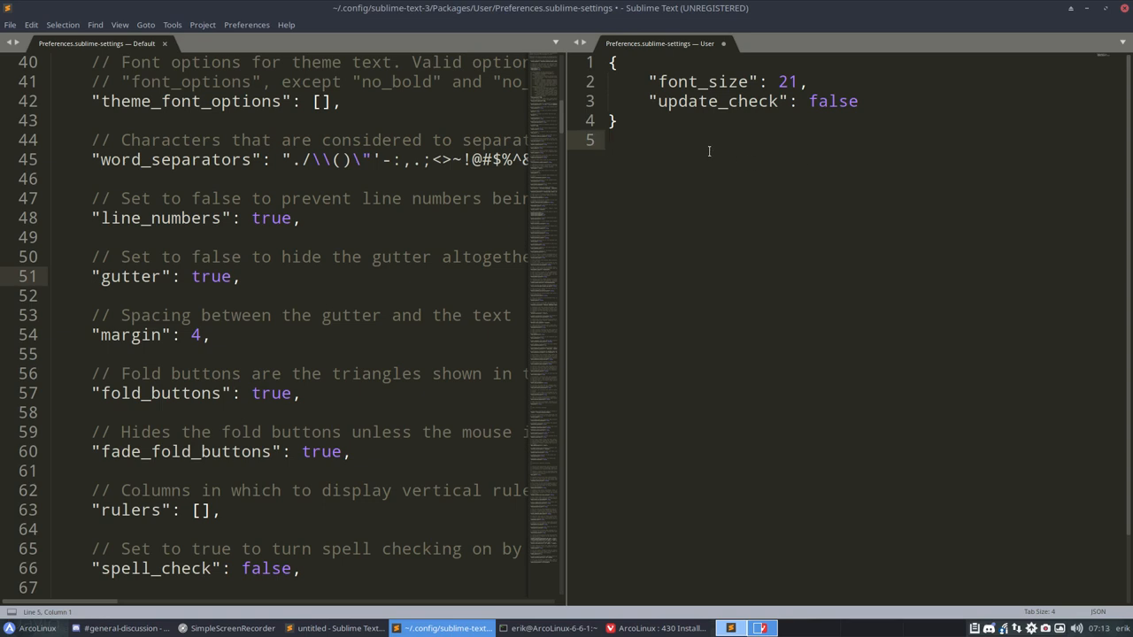
pyautogui.press('ctrl+s')
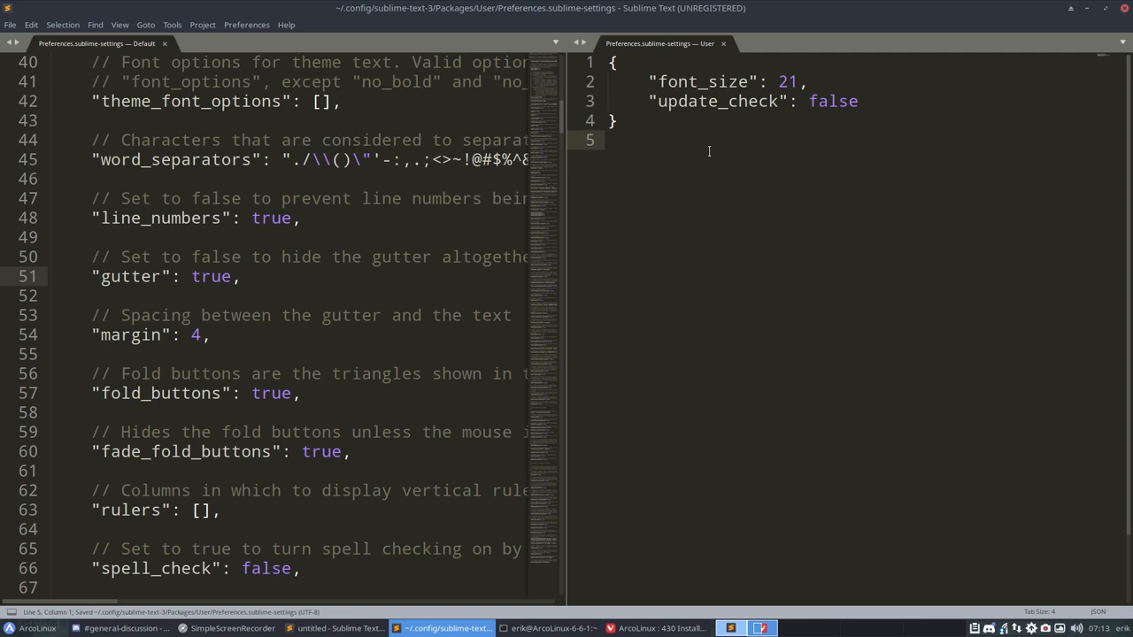